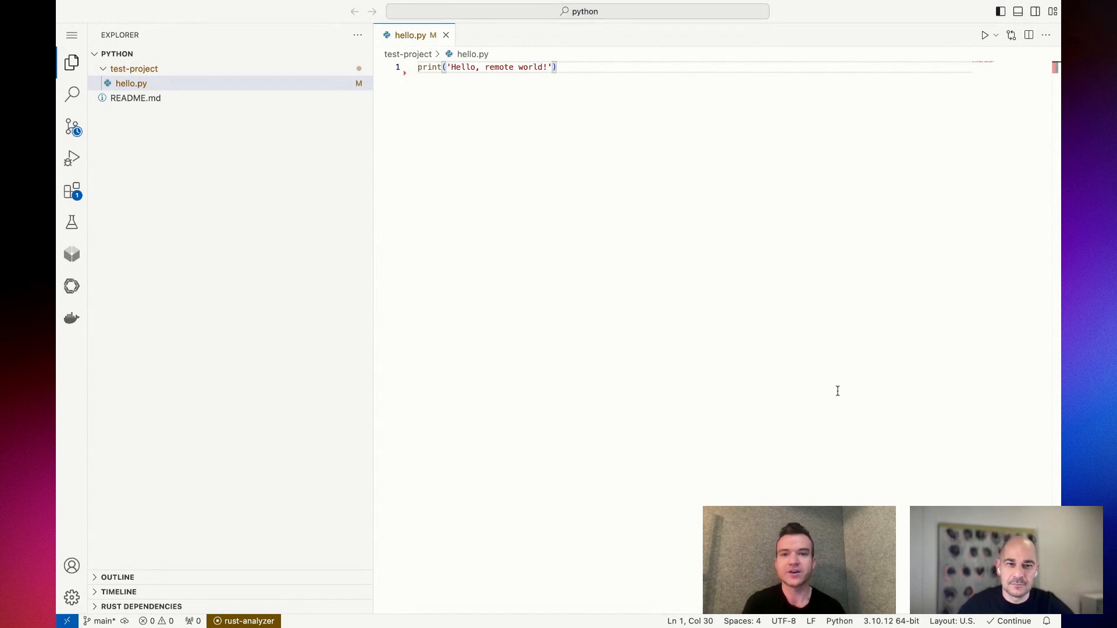
{"action": "mouse_move", "coordinate": [893, 389]}
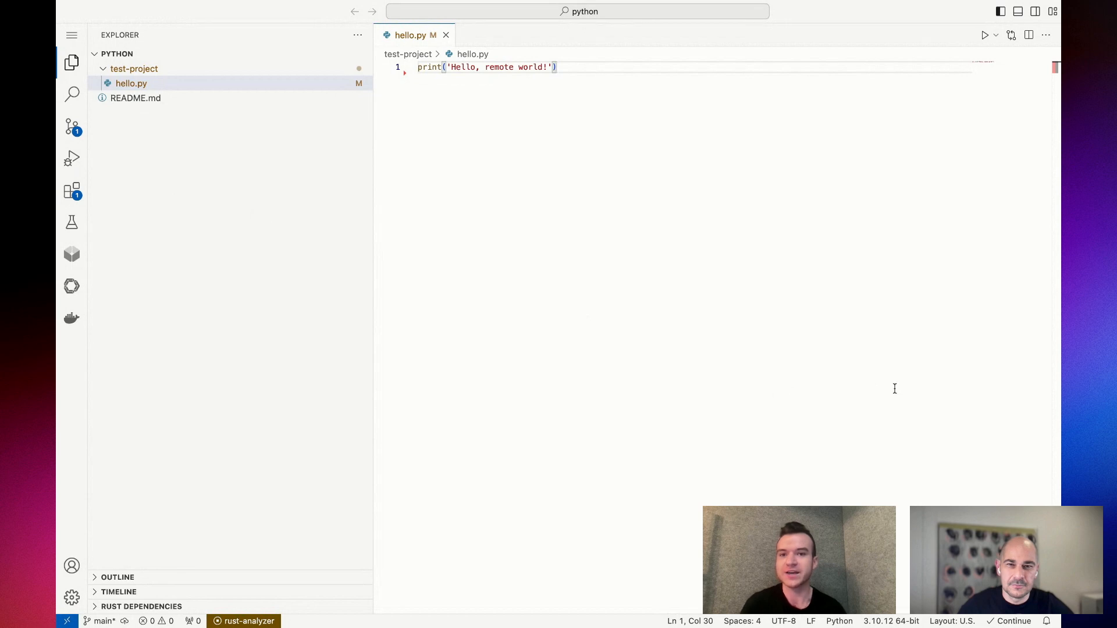
{"action": "mouse_move", "coordinate": [882, 389]}
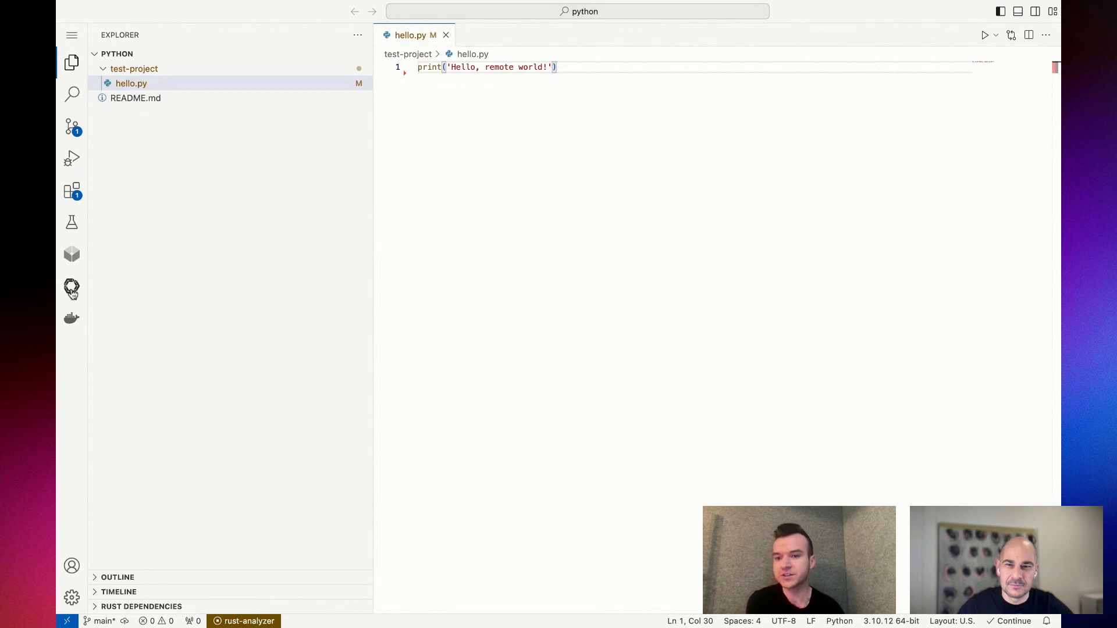
Step: Ask Claude 3.5 Sonnet in the Continue chat 'What are the best sorting algorithms?'
{"action": "left_click", "coordinate": [71, 286]}
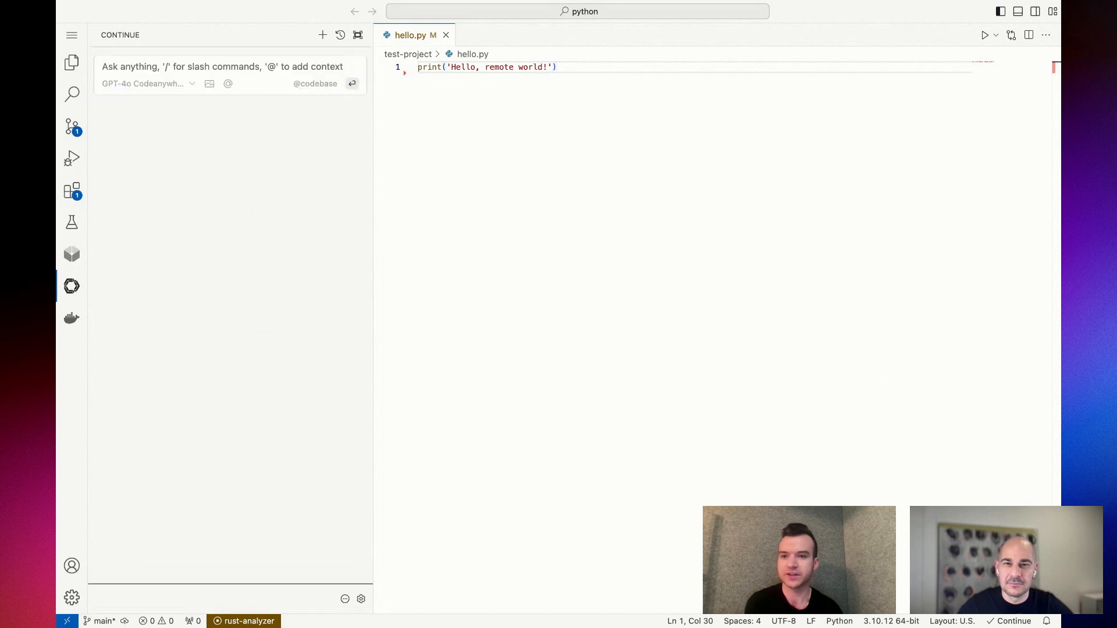
{"action": "mouse_move", "coordinate": [479, 313]}
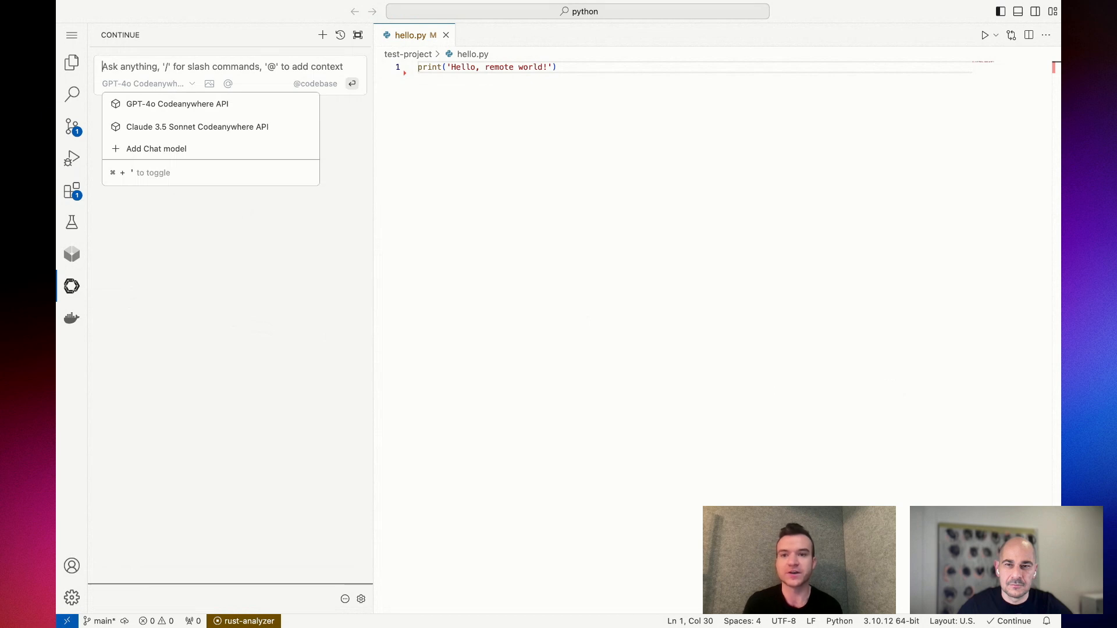
{"action": "left_click", "coordinate": [198, 127]}
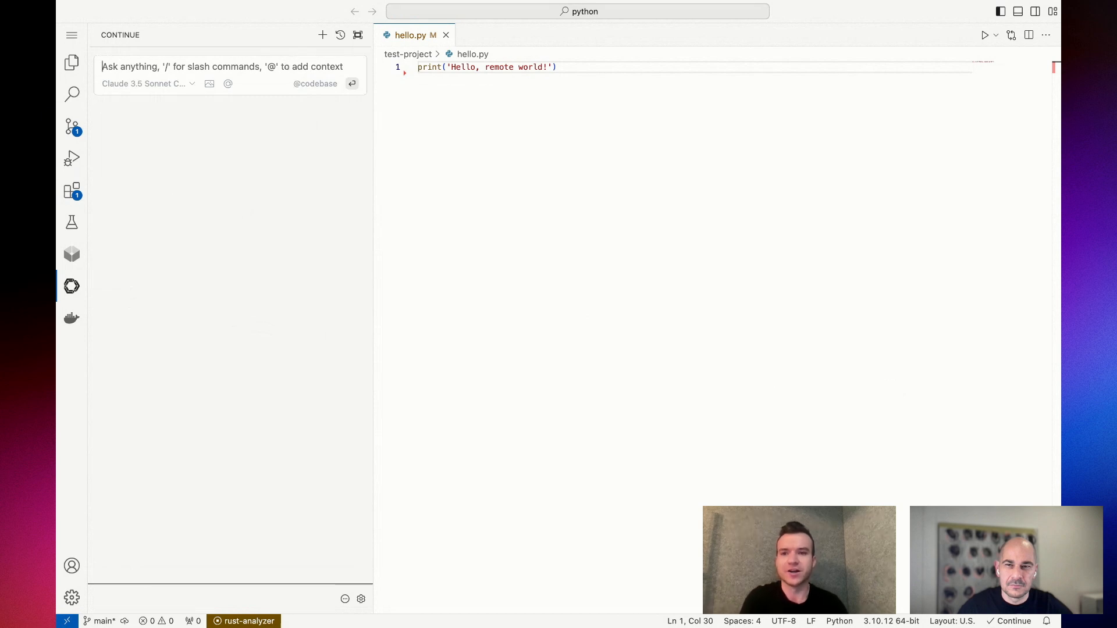
{"action": "type", "text": "What are the"}
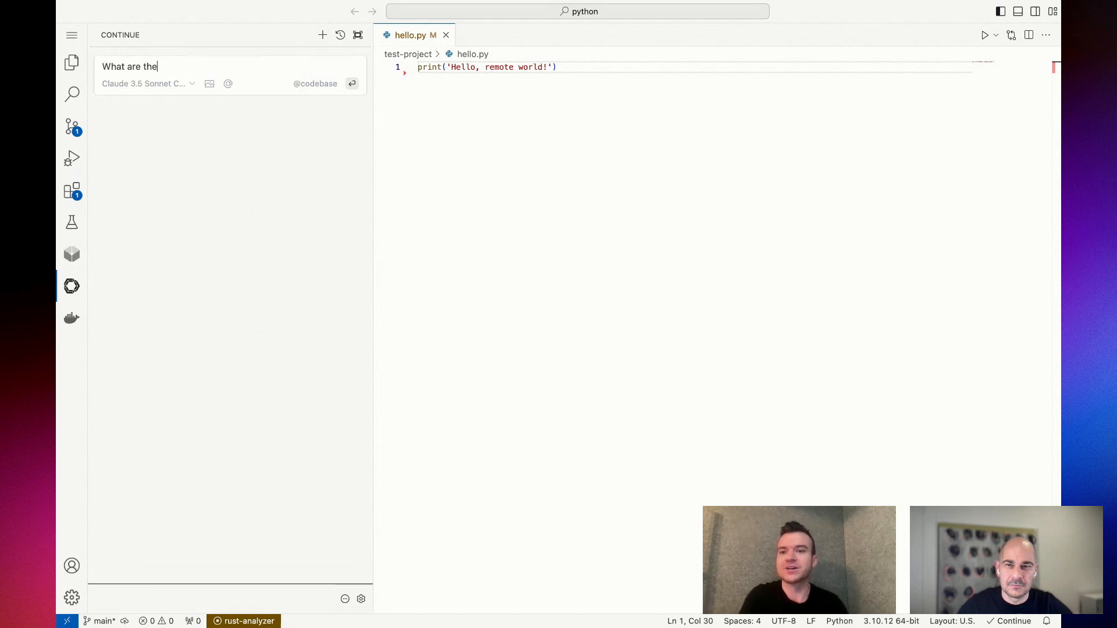
{"action": "type", "text": "best sorting algo"}
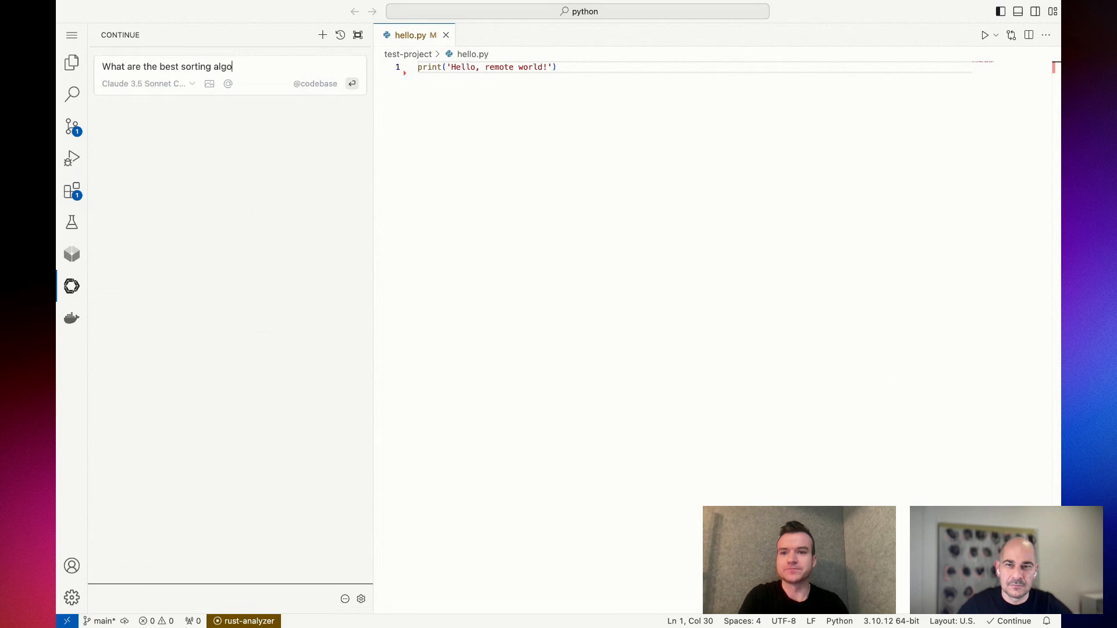
{"action": "type", "text": "rithms?"}
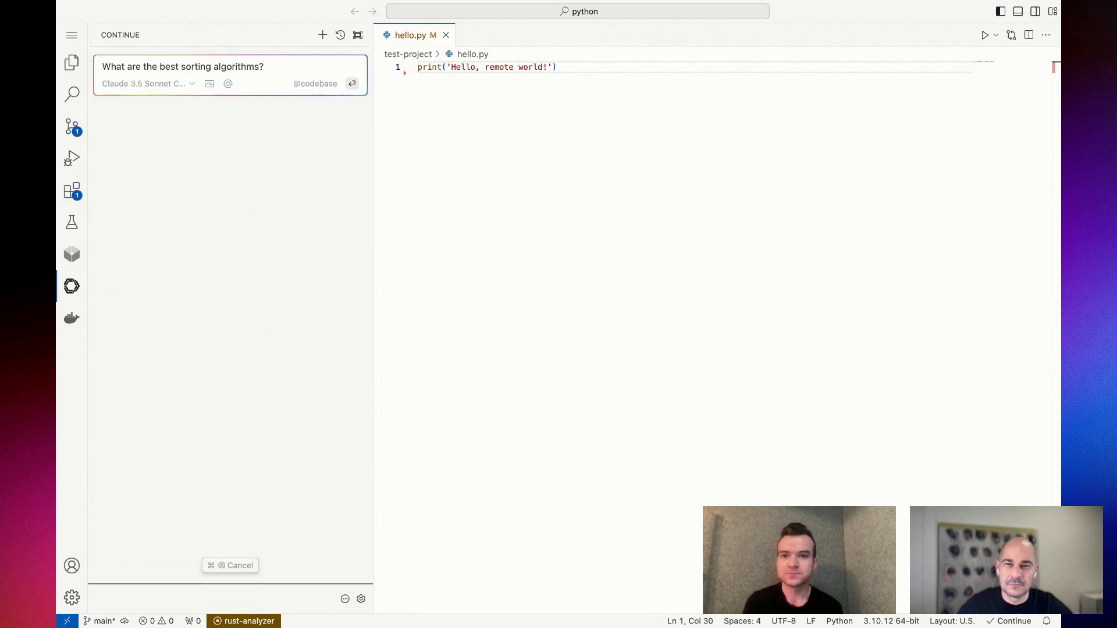
{"action": "mouse_move", "coordinate": [508, 407]}
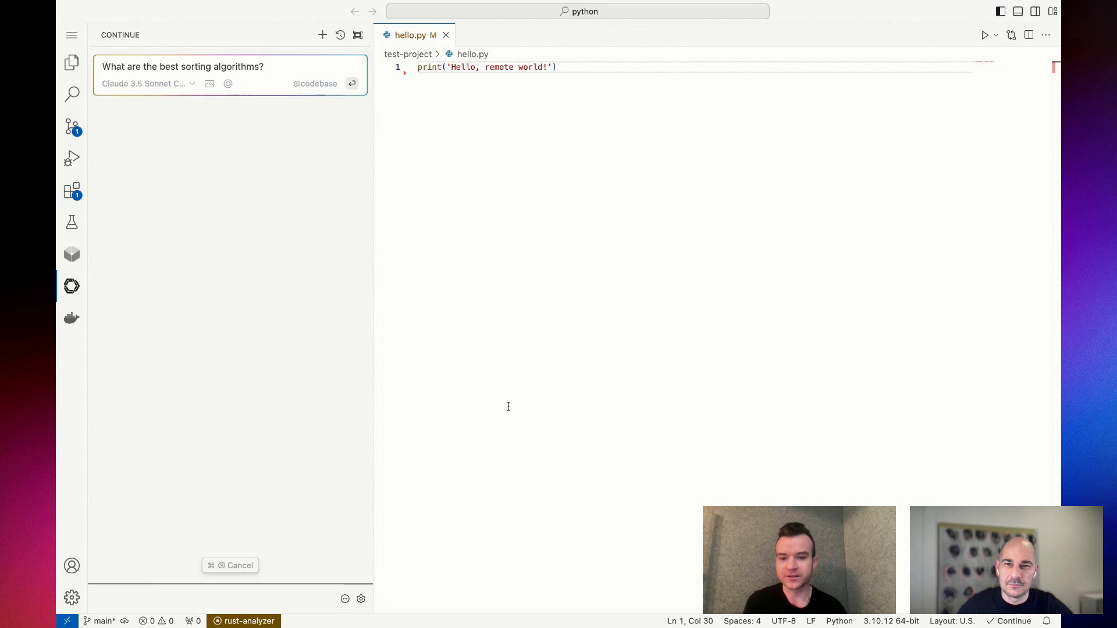
{"action": "mouse_move", "coordinate": [361, 600]}
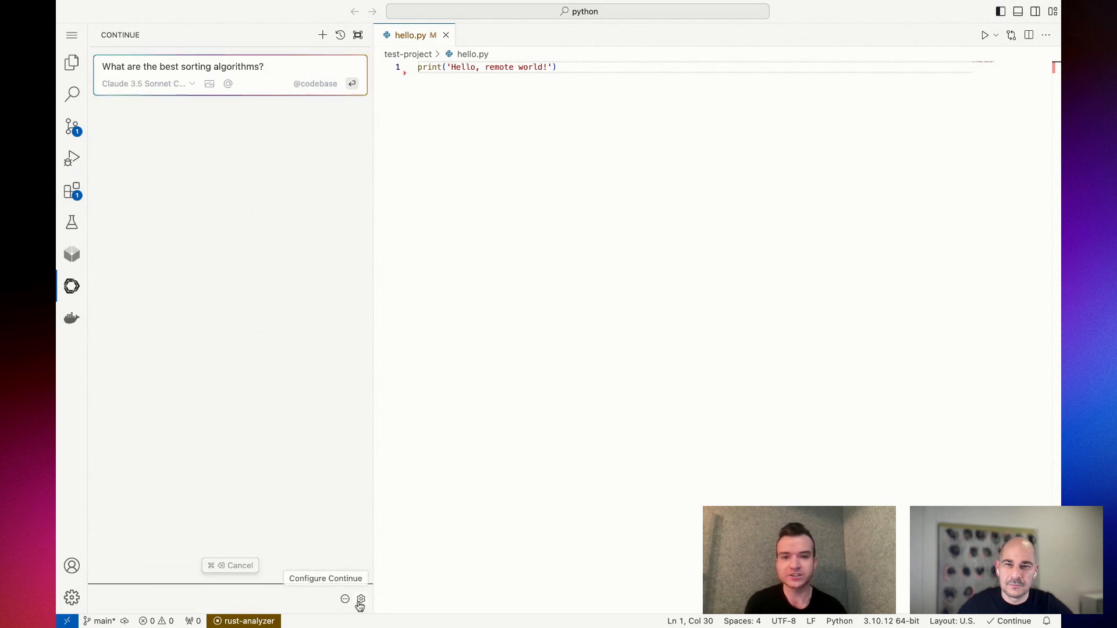
Step: Review config.json listing Continue's chat models and custom commands
{"action": "left_click", "coordinate": [359, 599]}
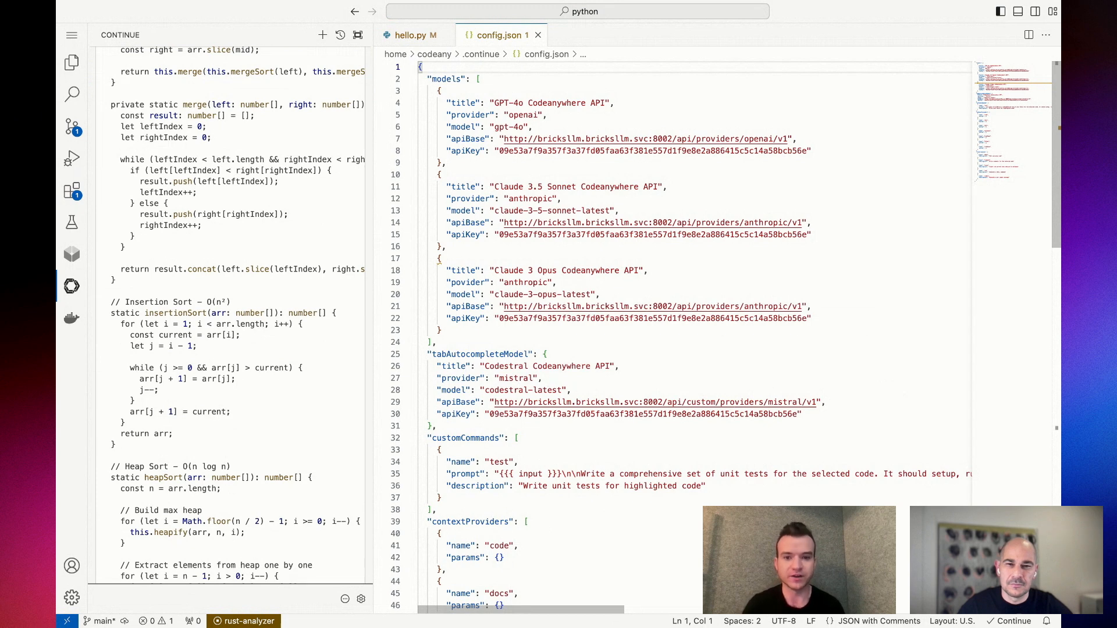
{"action": "mouse_move", "coordinate": [547, 474]}
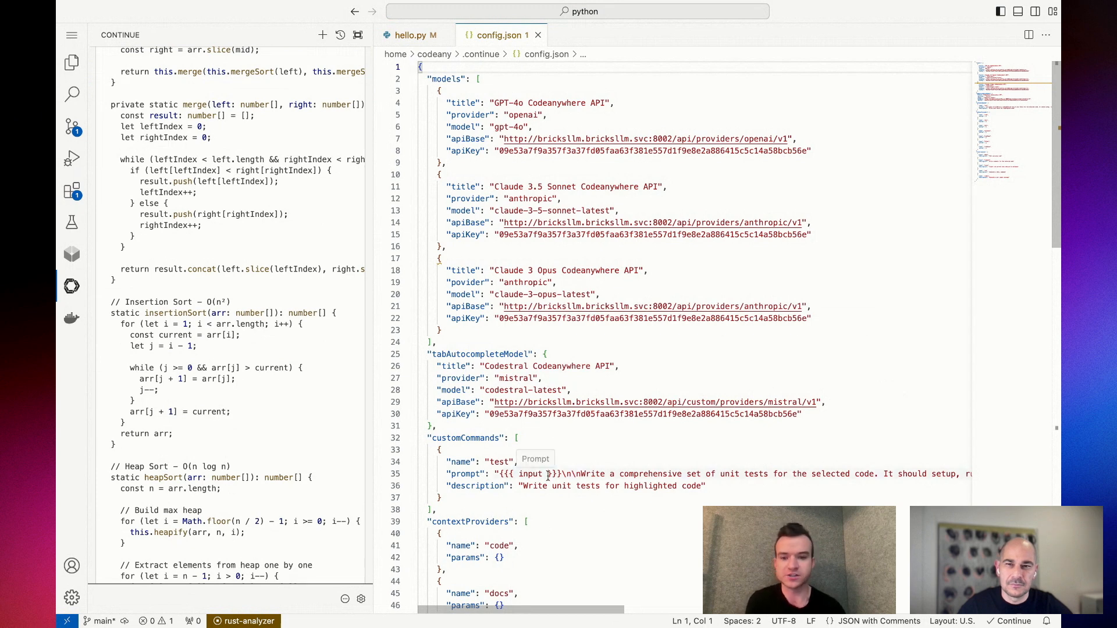
{"action": "scroll", "scroll_direction": "down", "scroll_amount": 3}
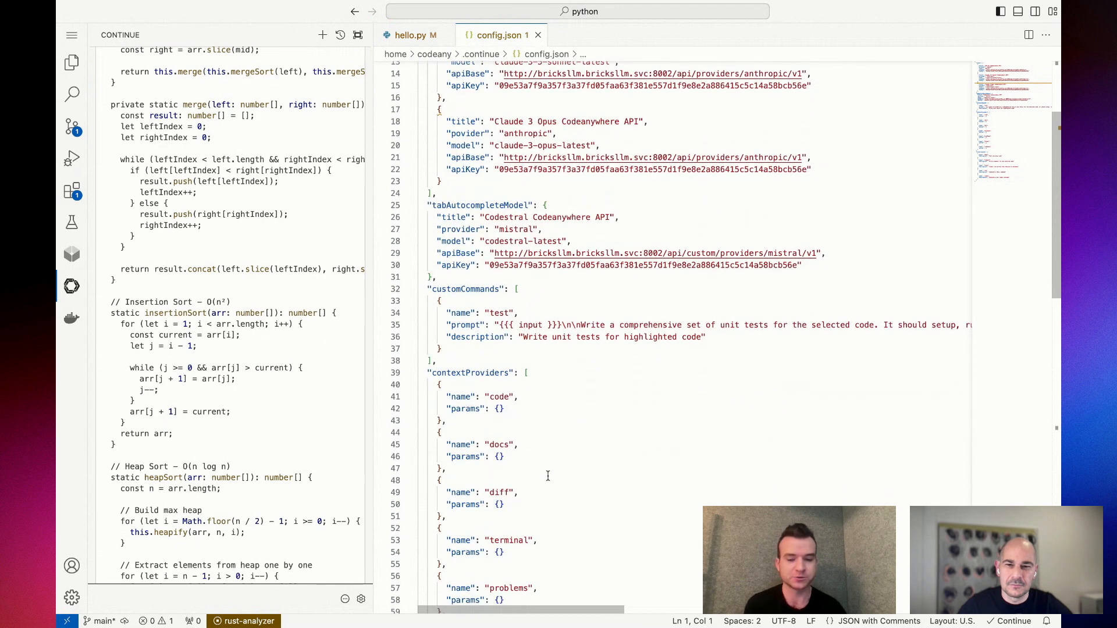
{"action": "scroll", "scroll_direction": "down", "scroll_amount": 3}
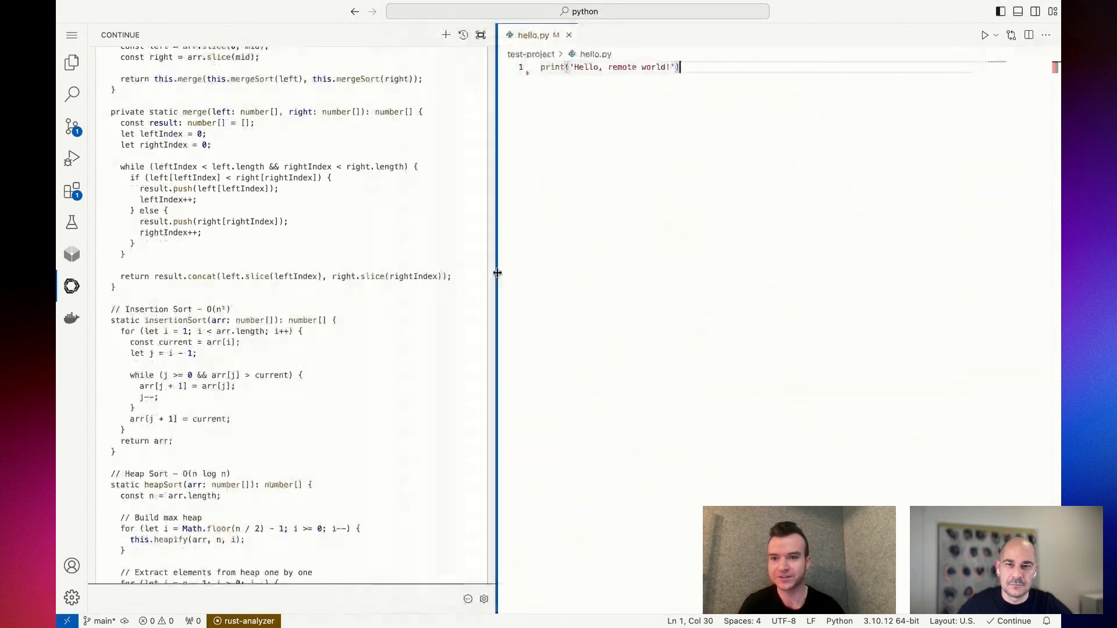
{"action": "scroll", "scroll_direction": "up", "scroll_amount": 3}
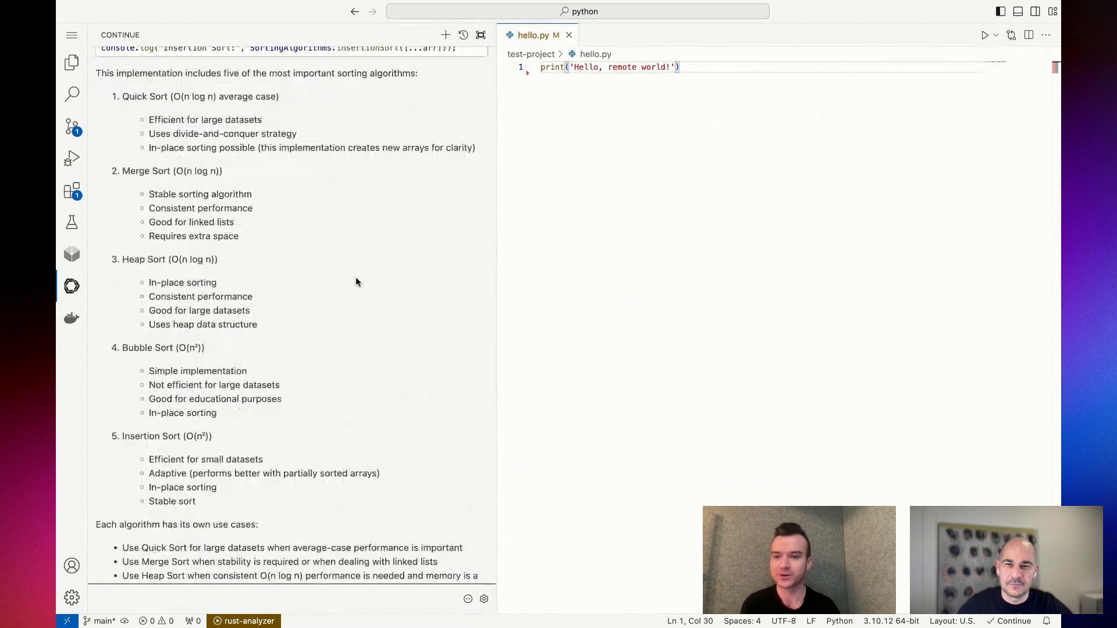
{"action": "scroll", "scroll_direction": "down", "scroll_amount": 3}
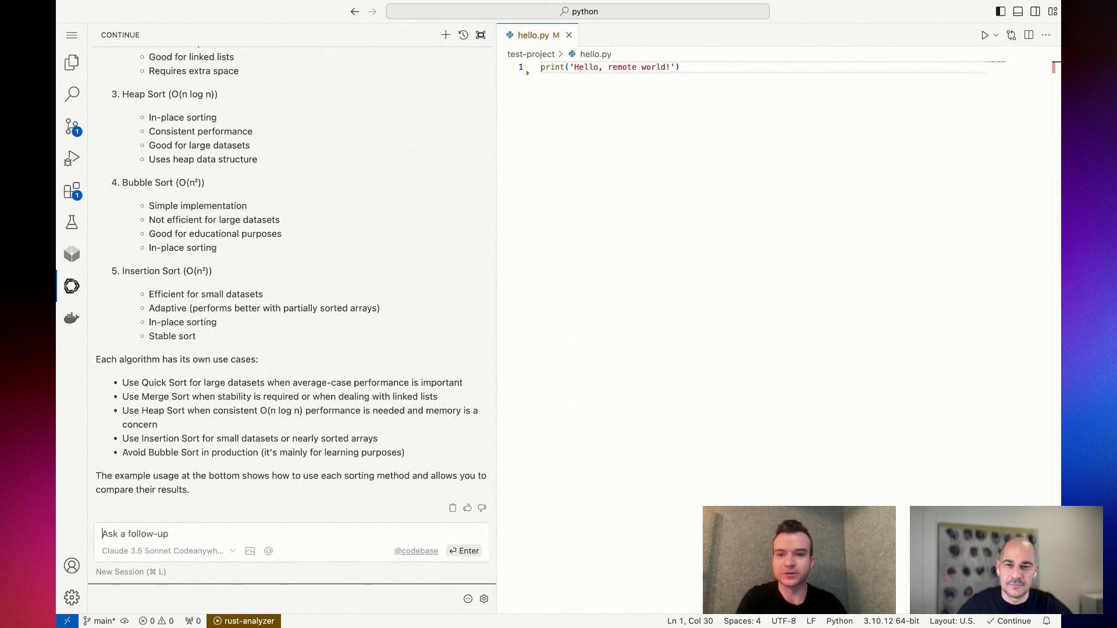
Step: In a fresh chat ask GPT-4o 'Give me a bubble sort example in Python'
{"action": "left_click", "coordinate": [129, 571]}
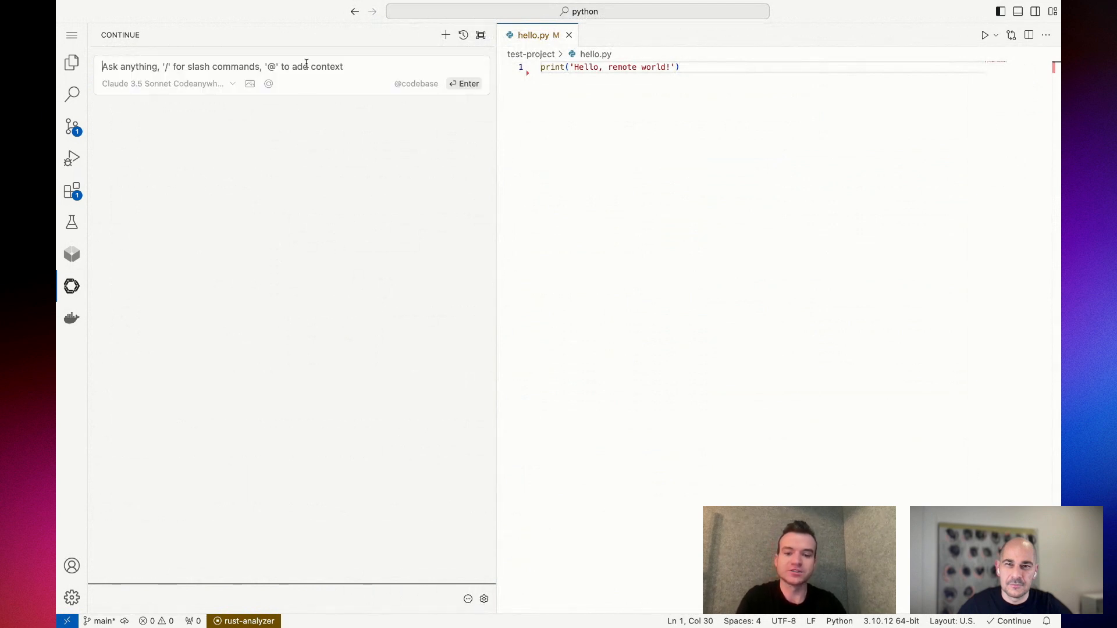
{"action": "type", "text": "Give"}
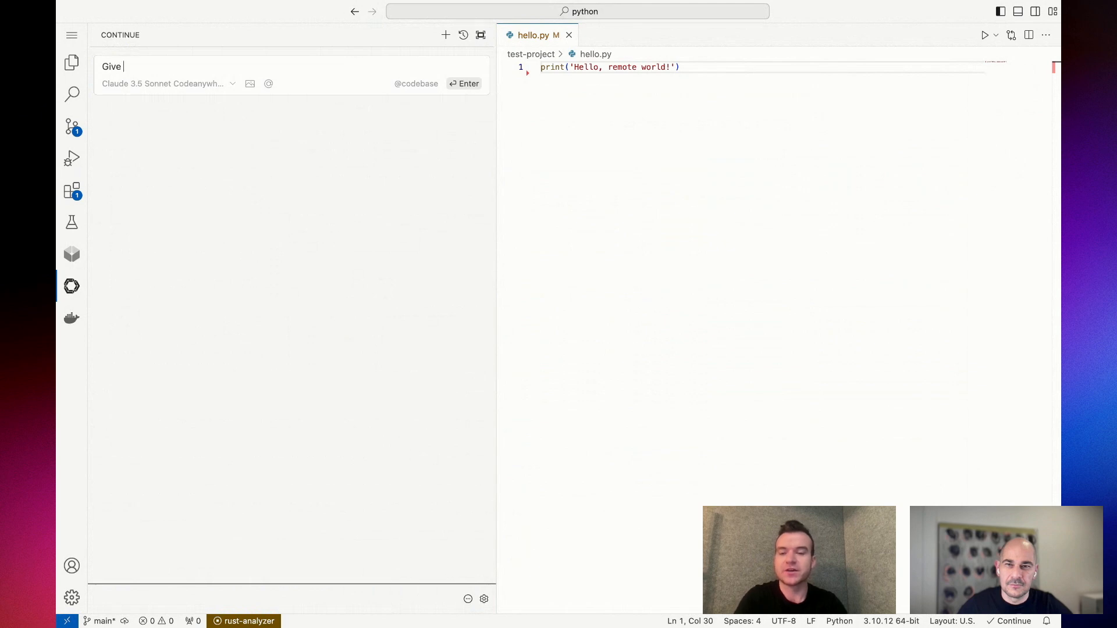
{"action": "type", "text": "me a bu"}
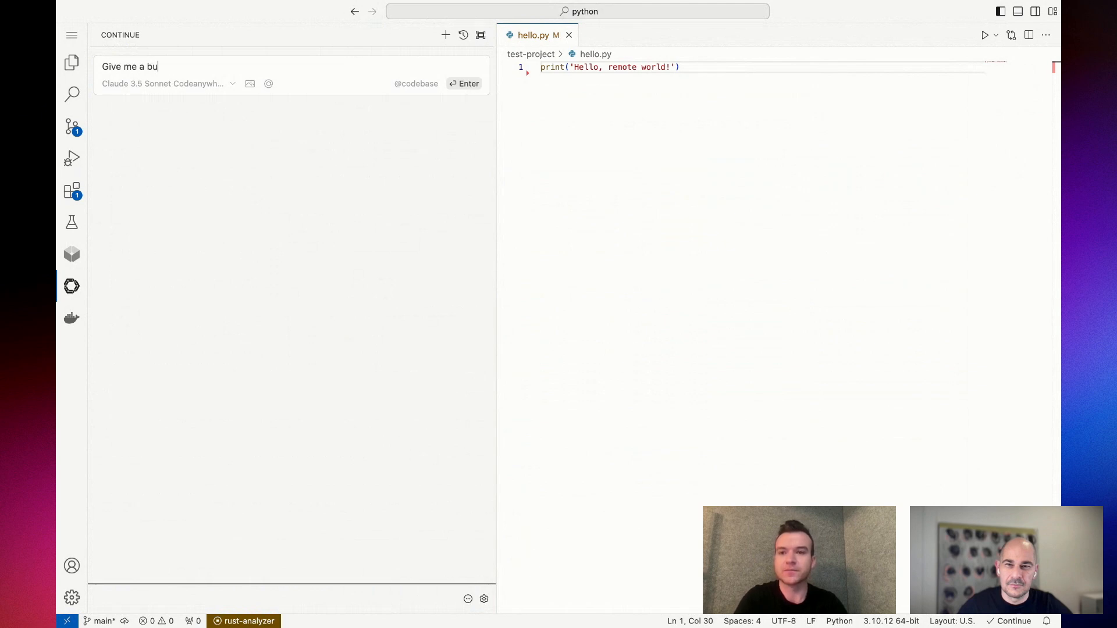
{"action": "type", "text": "bble sort example in"}
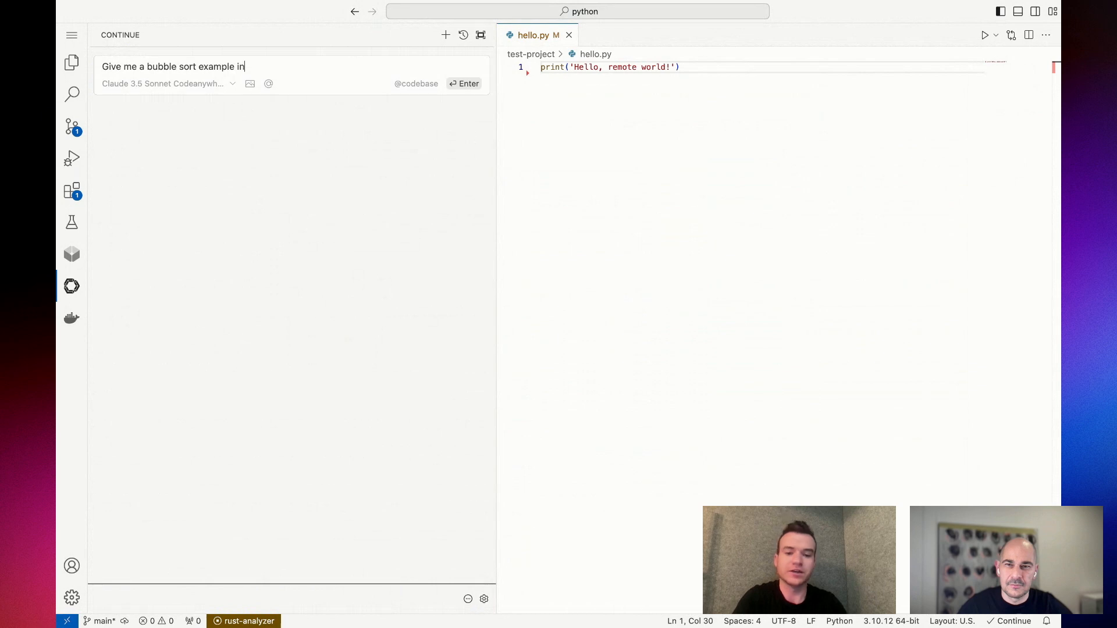
{"action": "type", "text": "Python"}
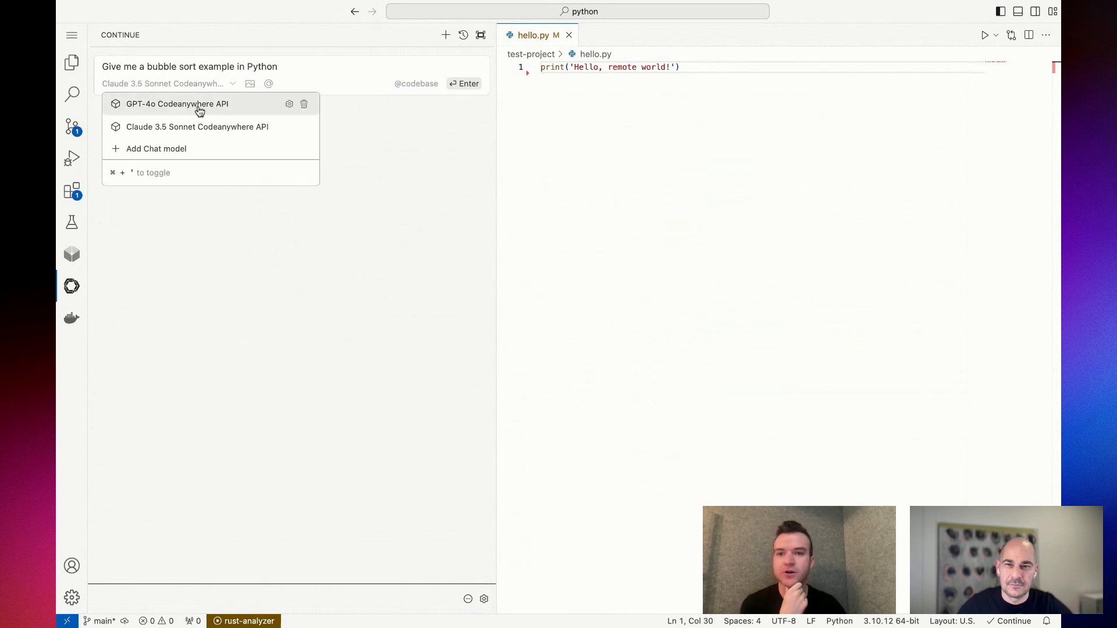
{"action": "left_click", "coordinate": [176, 104]}
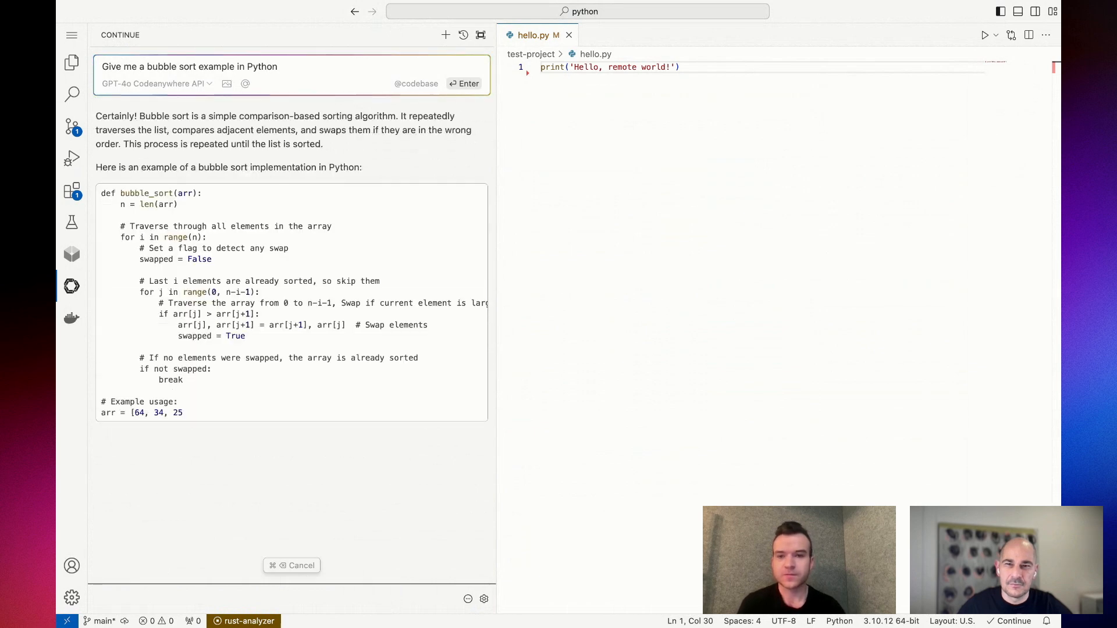
Step: Apply the generated bubble_sort code block into hello.py, replacing the print line
{"action": "scroll", "scroll_direction": "down", "scroll_amount": 3}
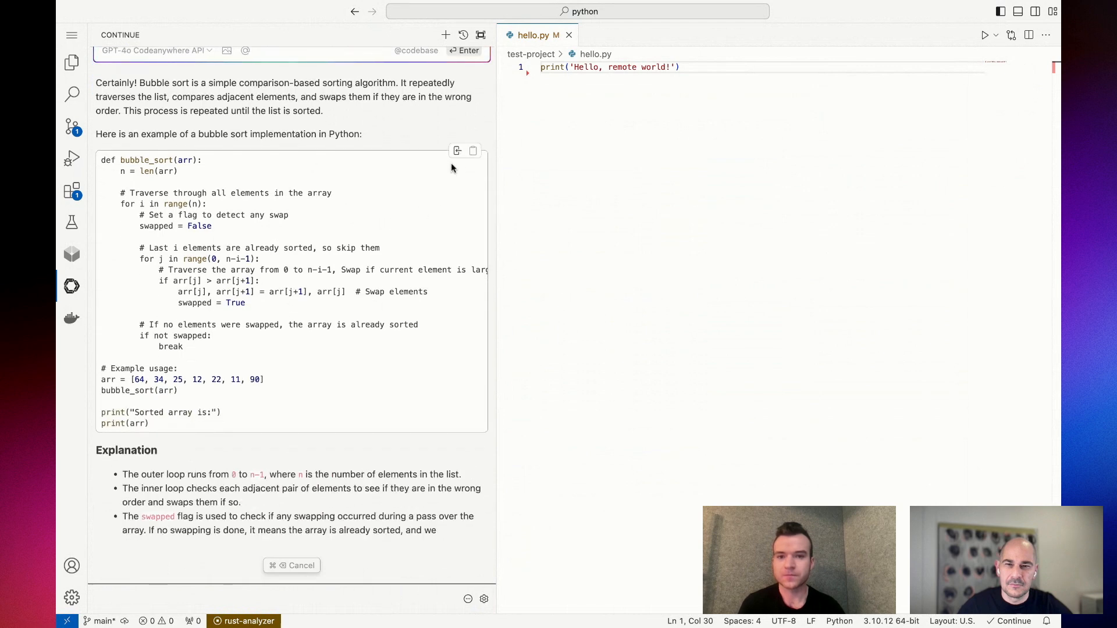
{"action": "scroll", "scroll_direction": "down", "scroll_amount": 3}
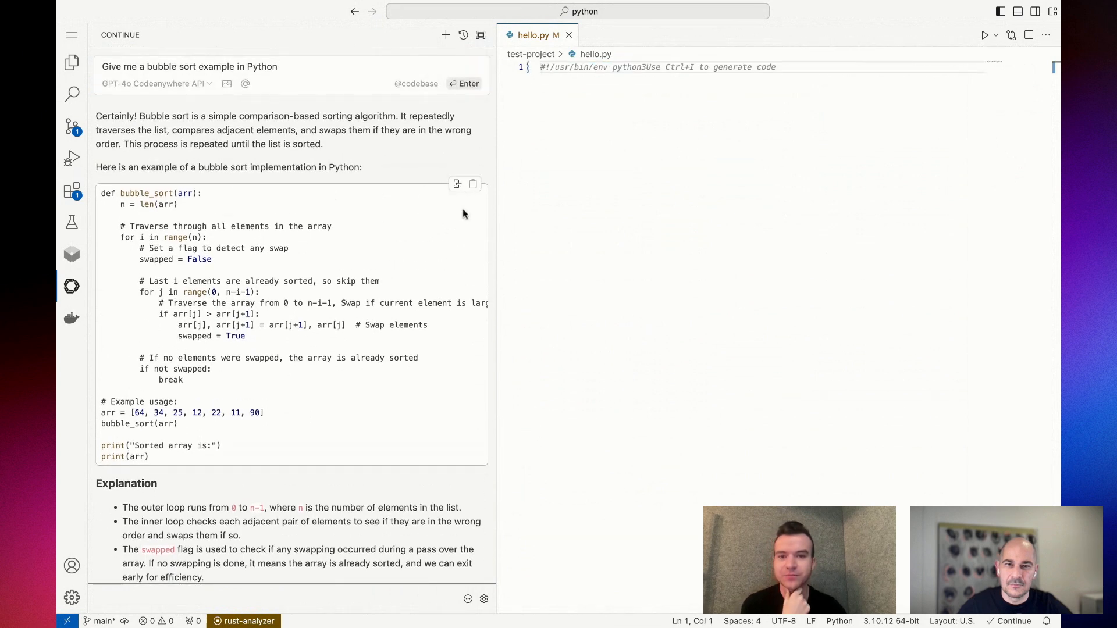
{"action": "left_click", "coordinate": [457, 184]}
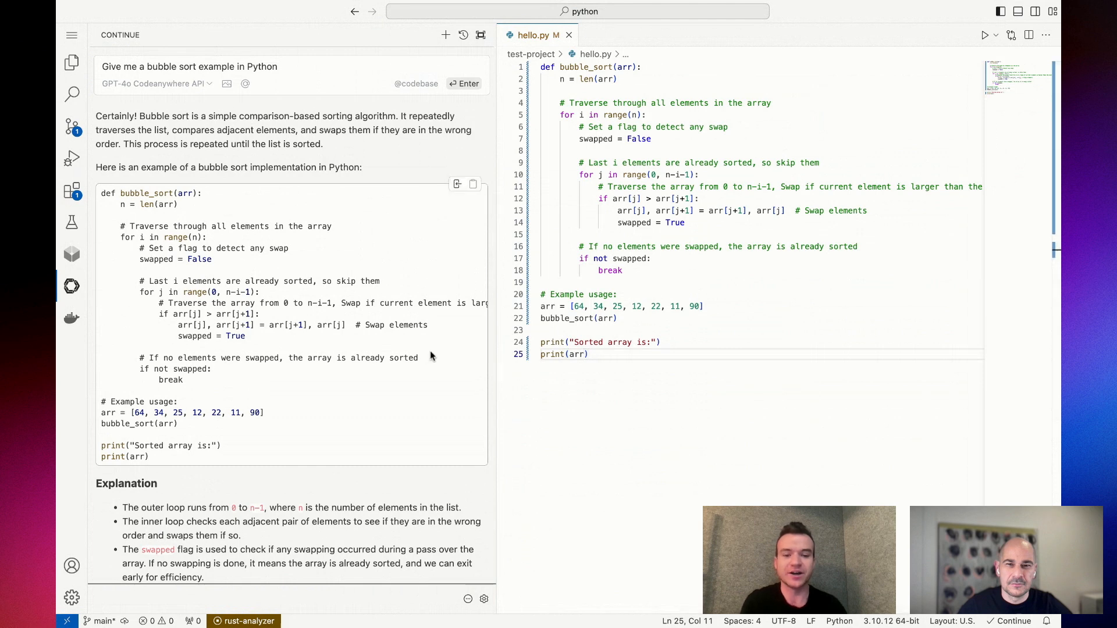
{"action": "left_click", "coordinate": [445, 33]}
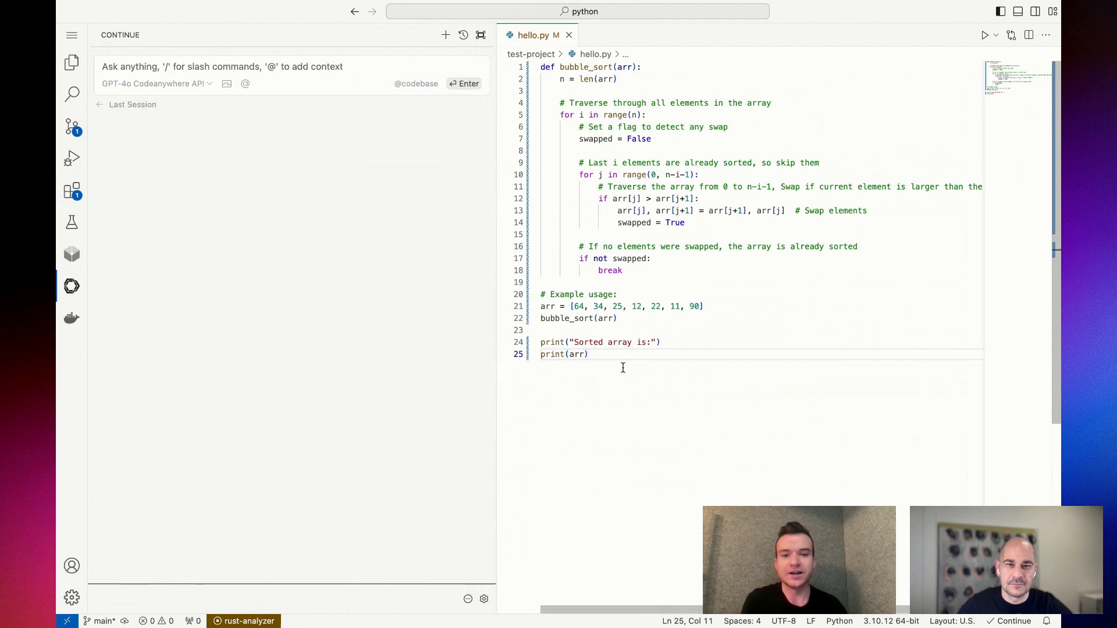
Step: With the whole file as context, ask how to make it more efficient, yielding cocktail_shaker_sort
{"action": "key", "text": "ctrl+a"}
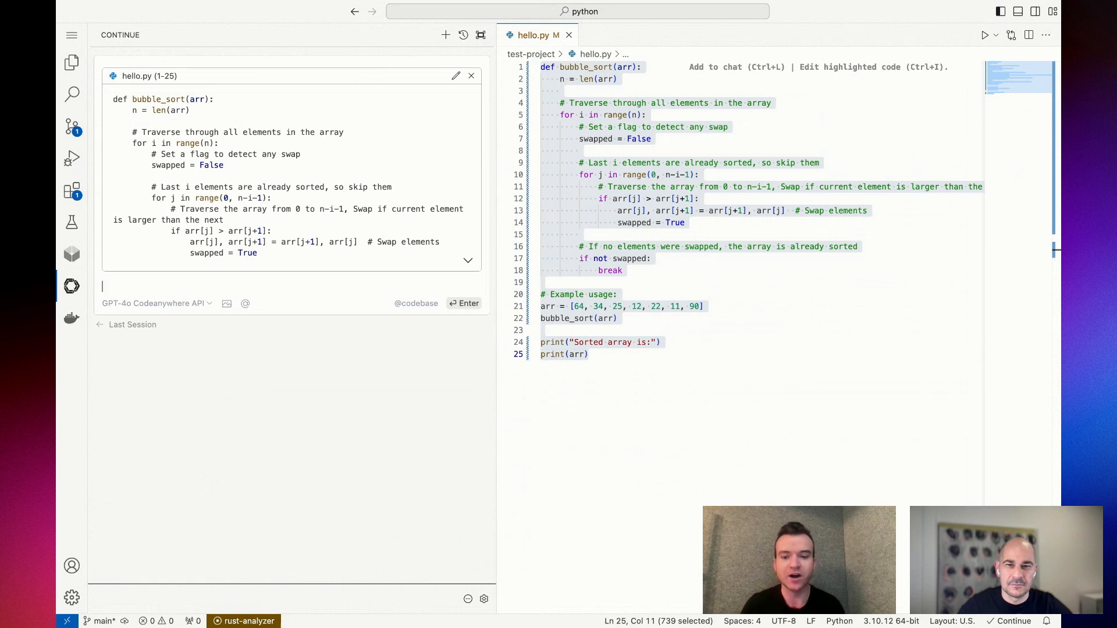
{"action": "type", "text": "how can I make this"}
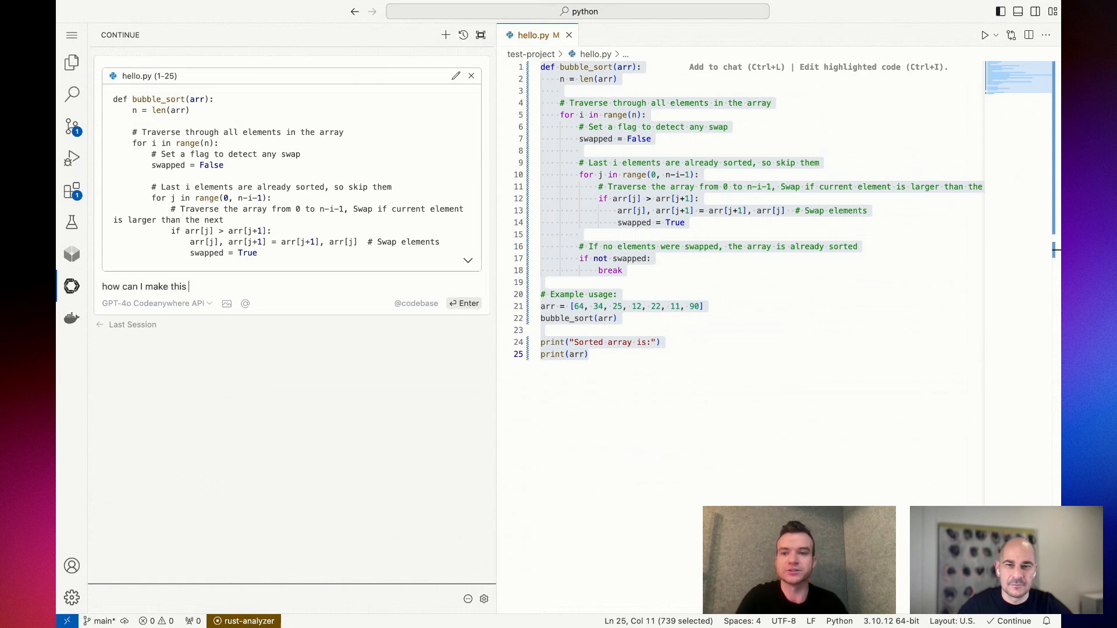
{"action": "type", "text": "more efficent?"}
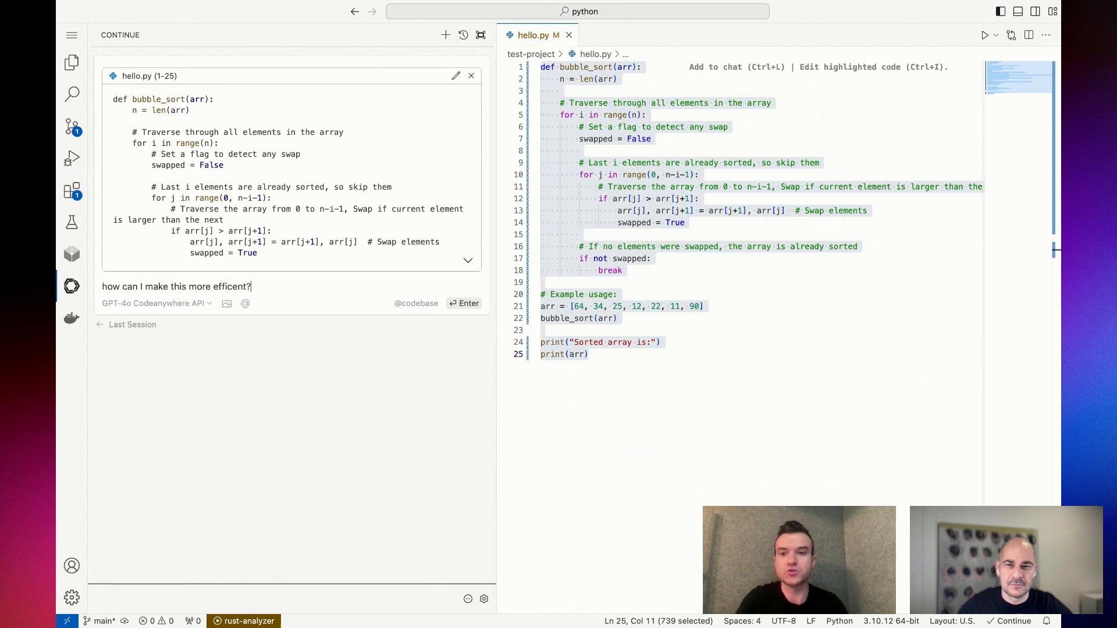
{"action": "left_click", "coordinate": [464, 303]}
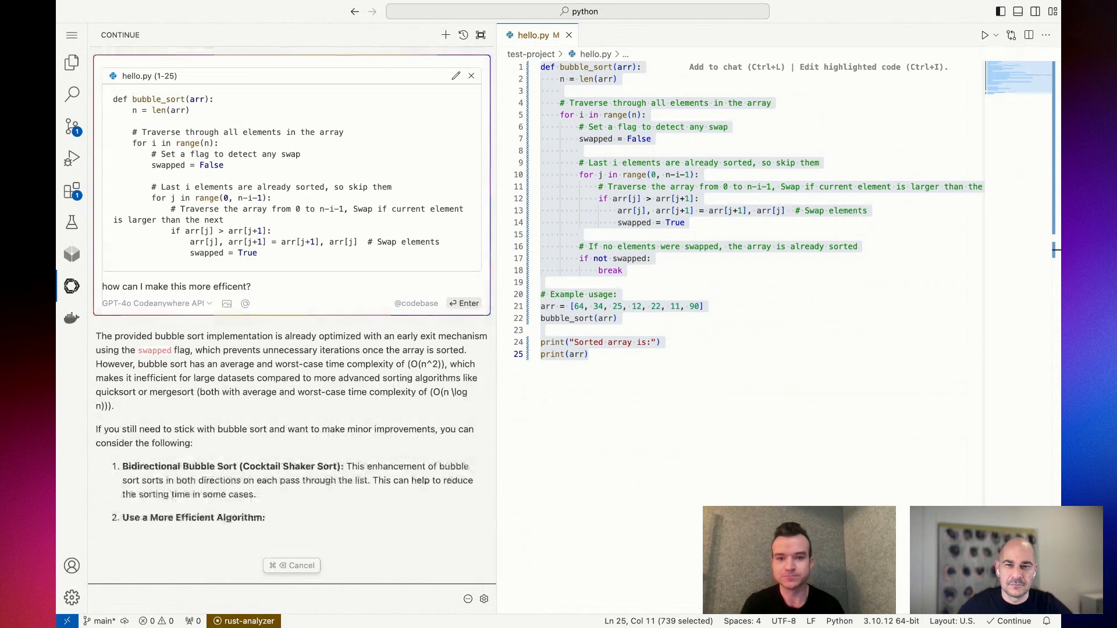
{"action": "scroll", "scroll_direction": "down", "scroll_amount": 3}
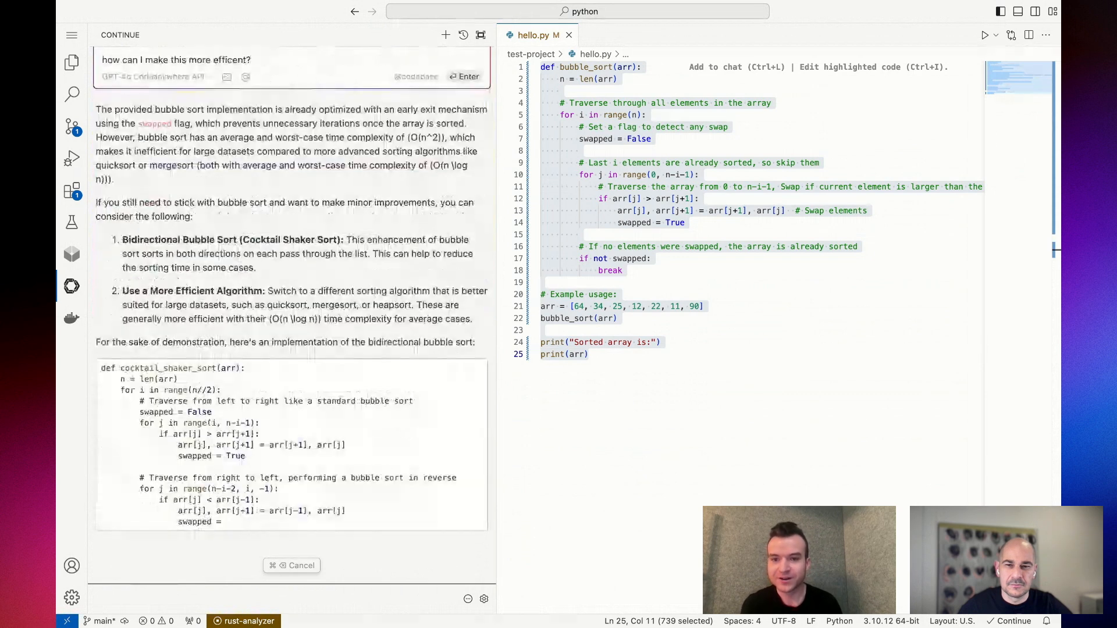
{"action": "scroll", "scroll_direction": "down", "scroll_amount": 3}
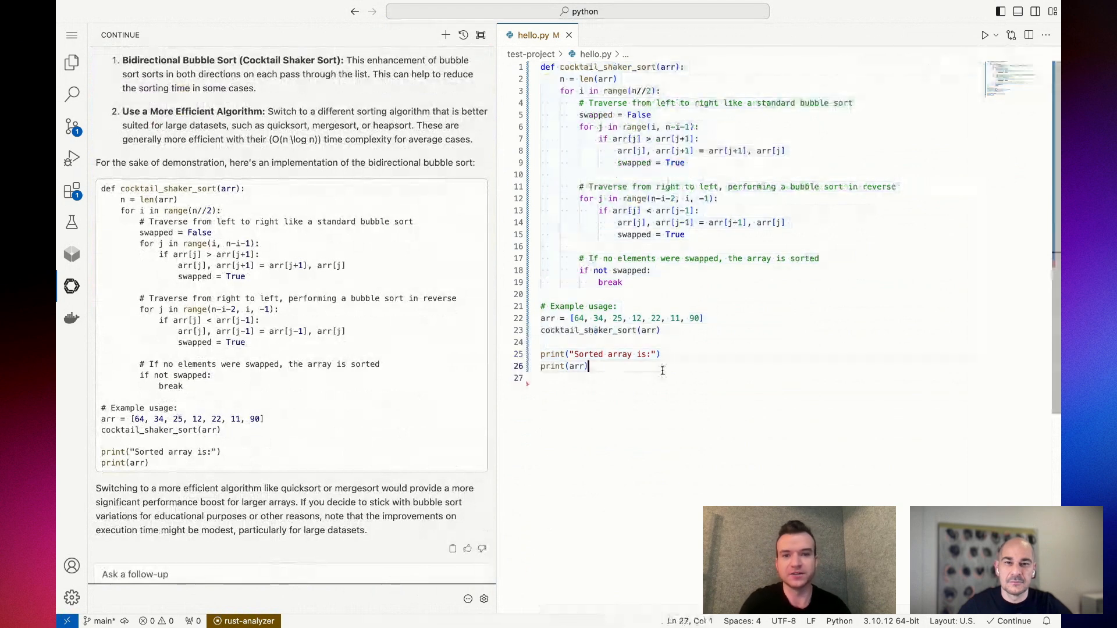
Step: Inline-edit the code to 'make these variables more self explanatory' (length, pass_num, index, did_swap)
{"action": "key", "text": "ctrl+a"}
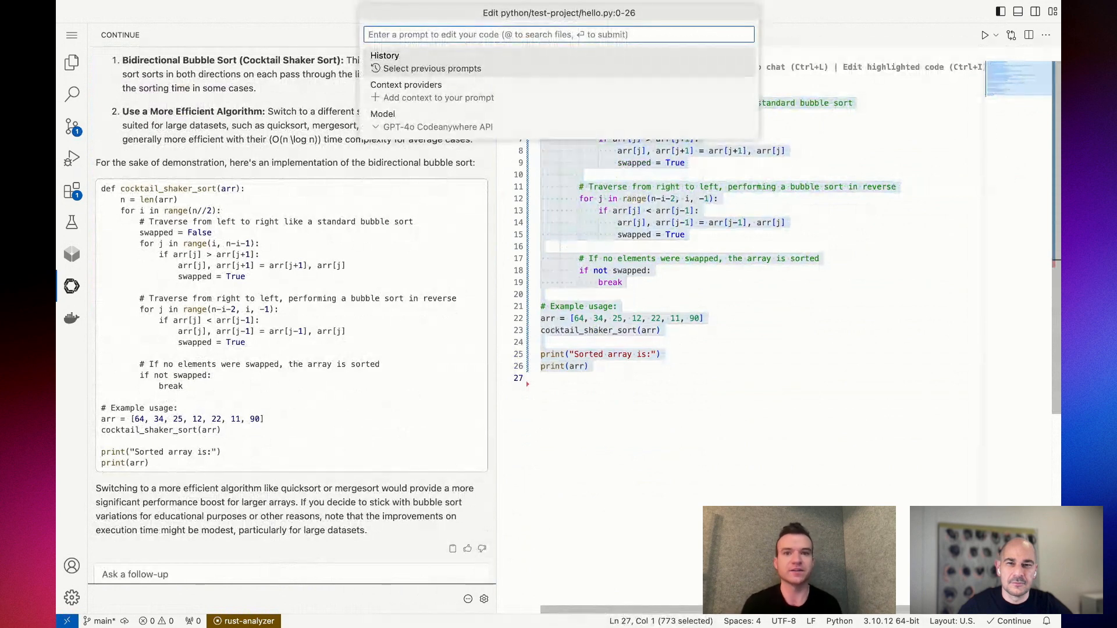
{"action": "type", "text": "mak"}
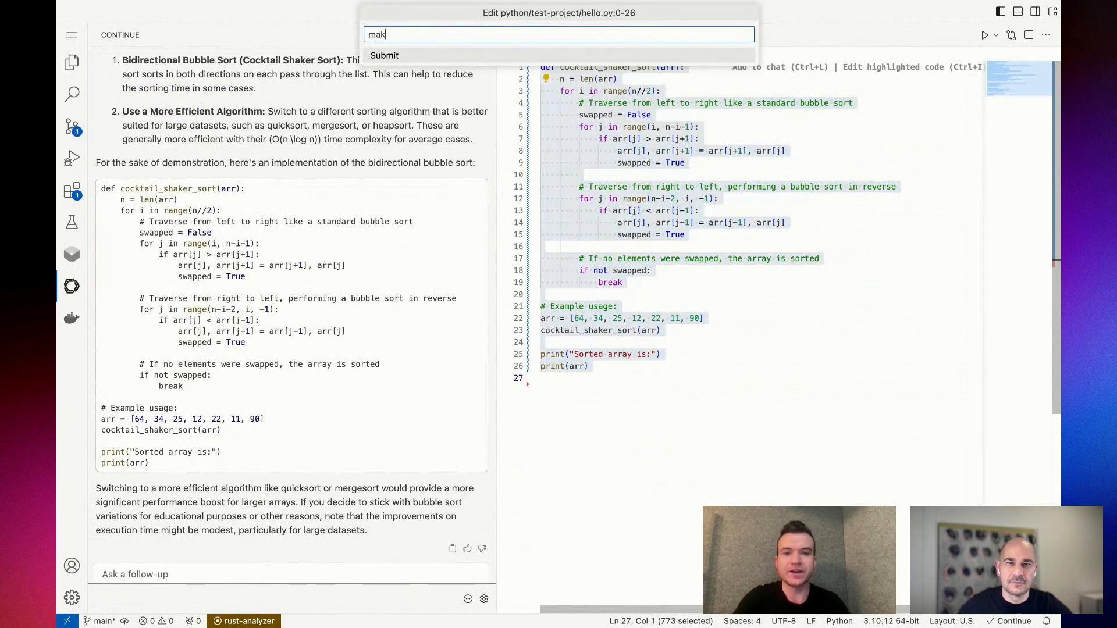
{"action": "type", "text": "e t"}
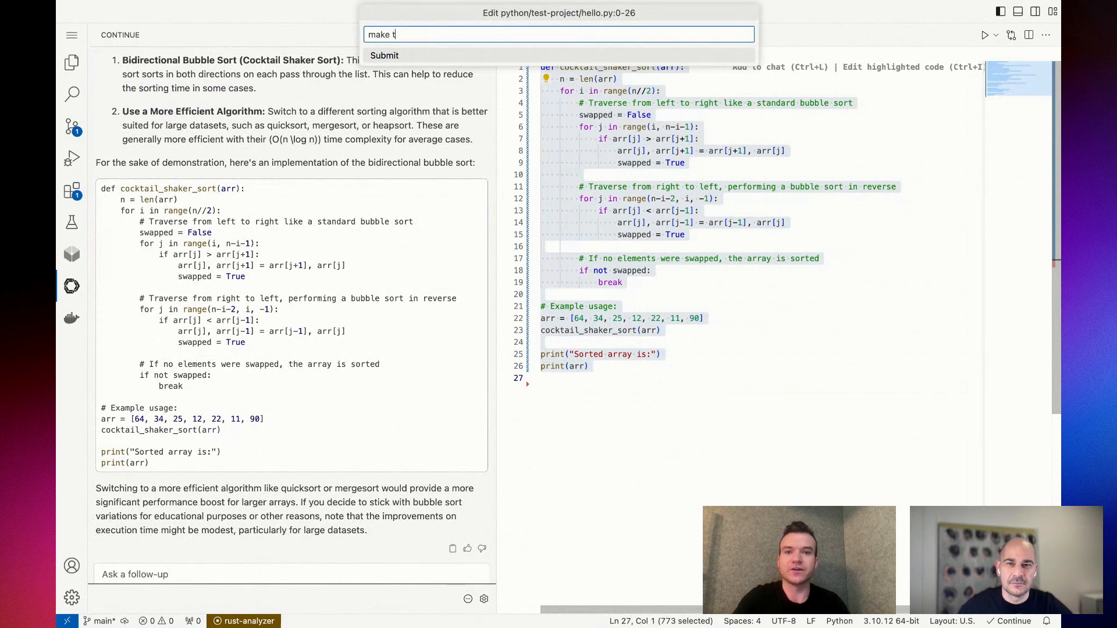
{"action": "type", "text": "hese variables"}
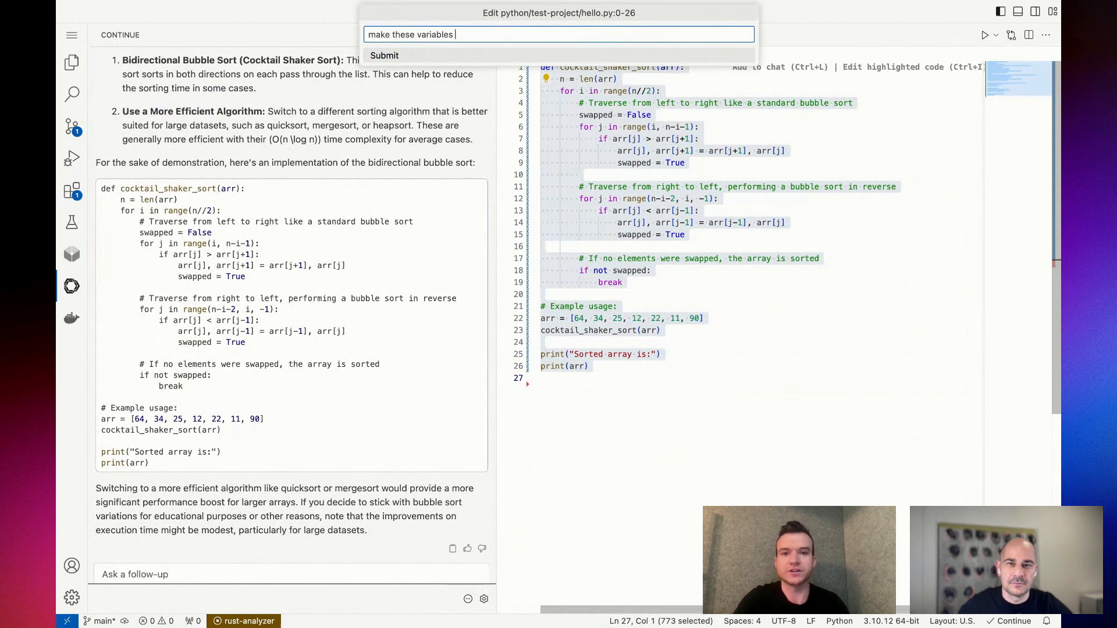
{"action": "type", "text": "more self explana"}
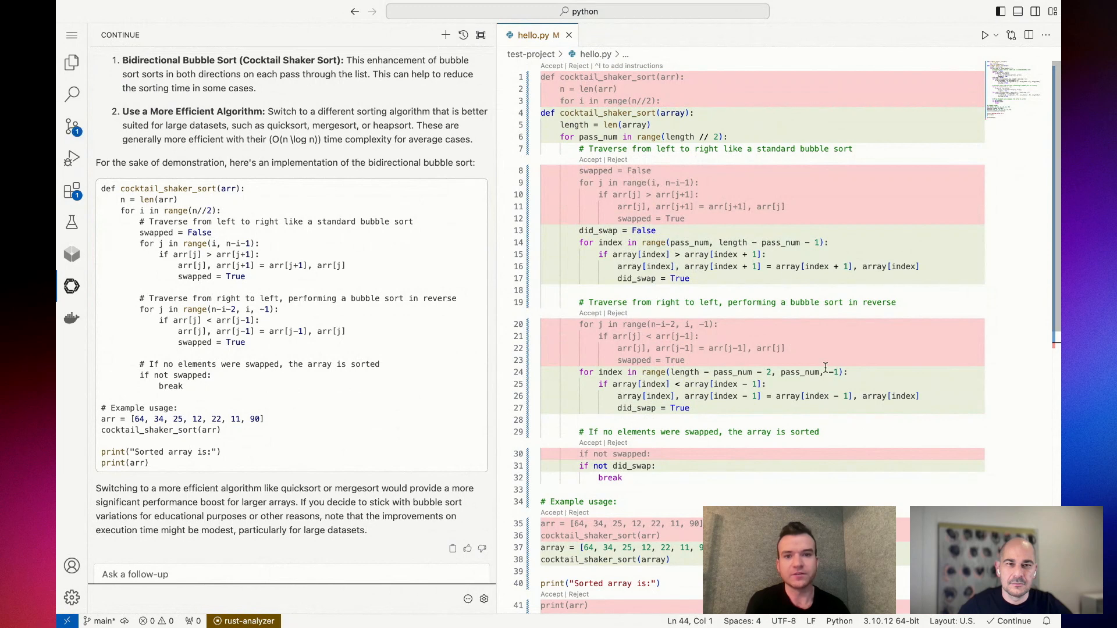
{"action": "scroll", "scroll_direction": "up", "scroll_amount": 3}
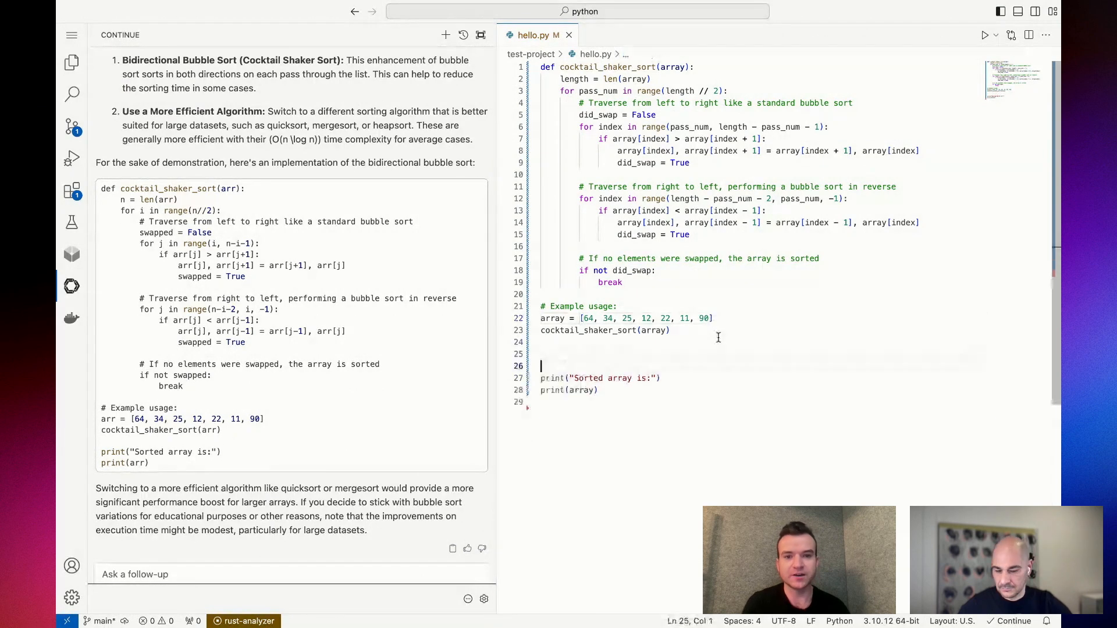
Step: Autocomplete array2 = [1..7] and its cocktail_shaker_sort call from typing 'array'
{"action": "type", "text": "array2)"}
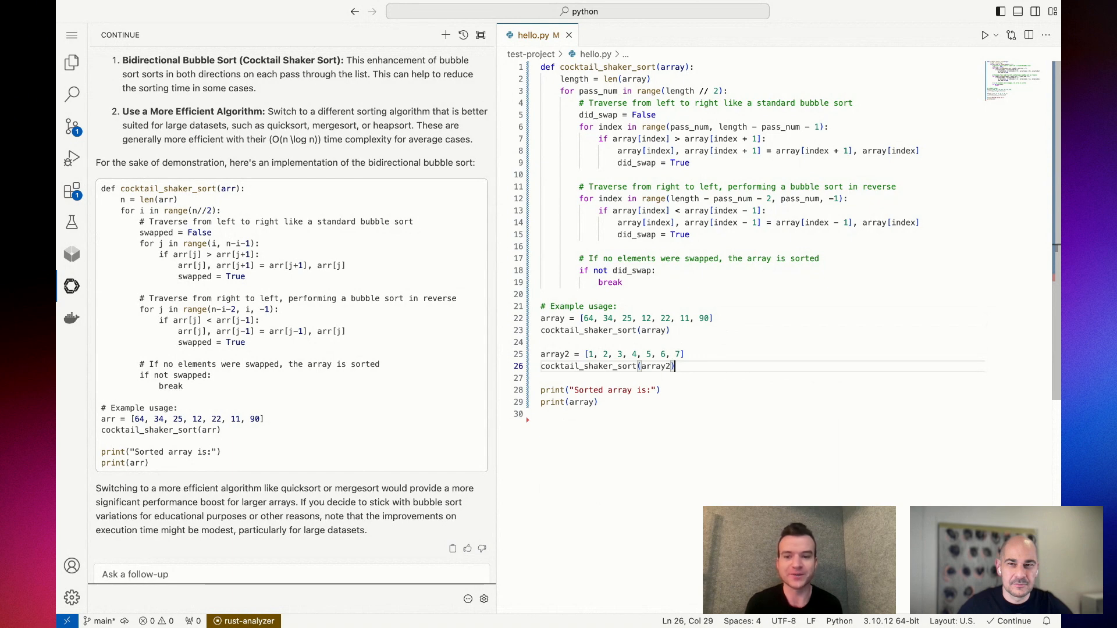
{"action": "mouse_move", "coordinate": [89, 265]}
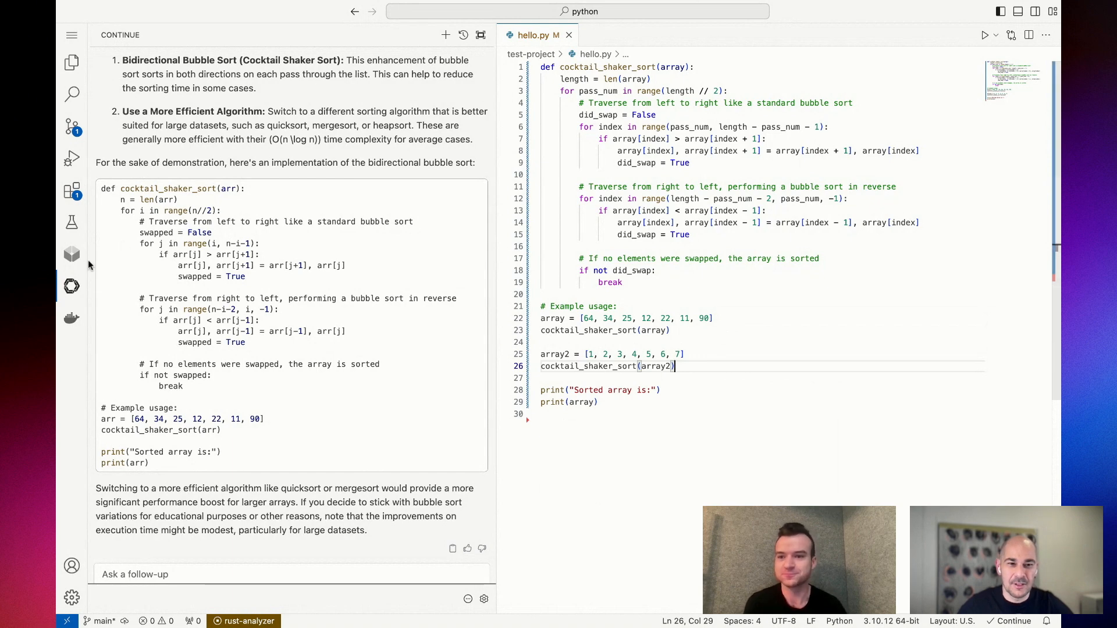